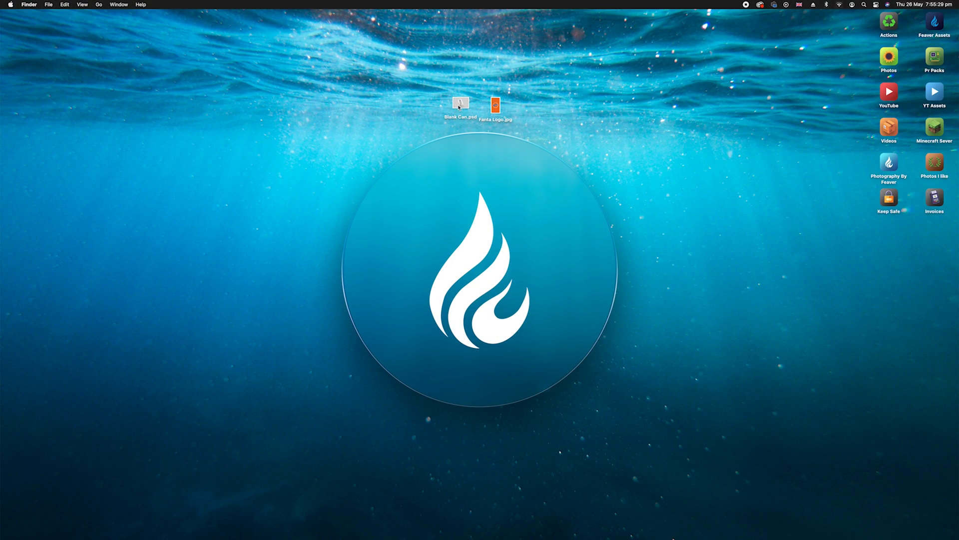
Step: Open Blank Can.psd from the desktop in Photoshop
{"action": "left_click", "coordinate": [461, 103]}
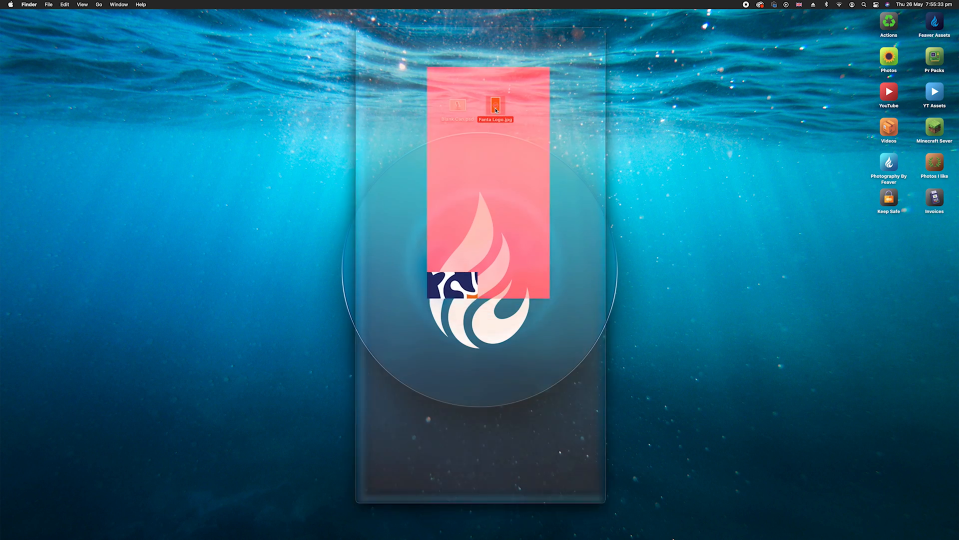
{"action": "double_click", "coordinate": [495, 104]}
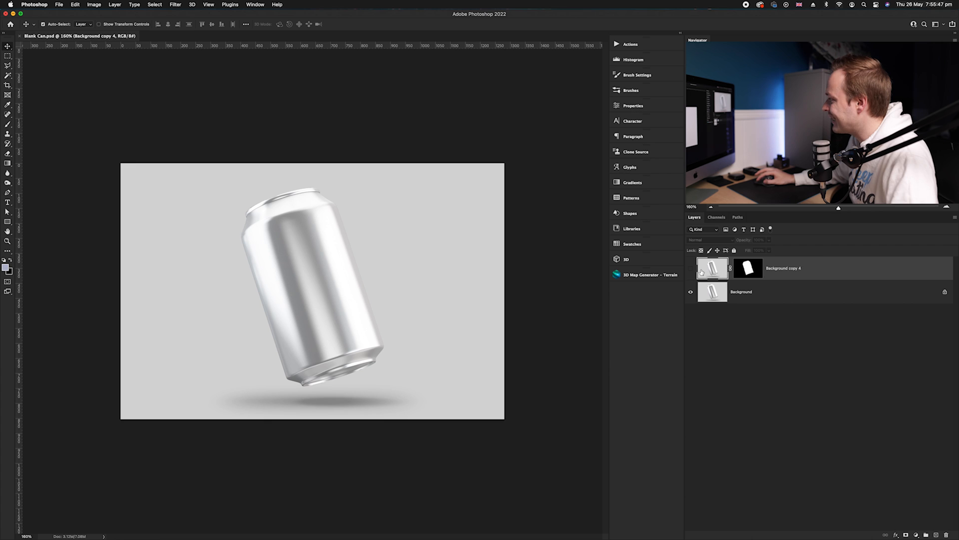
{"action": "left_click", "coordinate": [690, 292]}
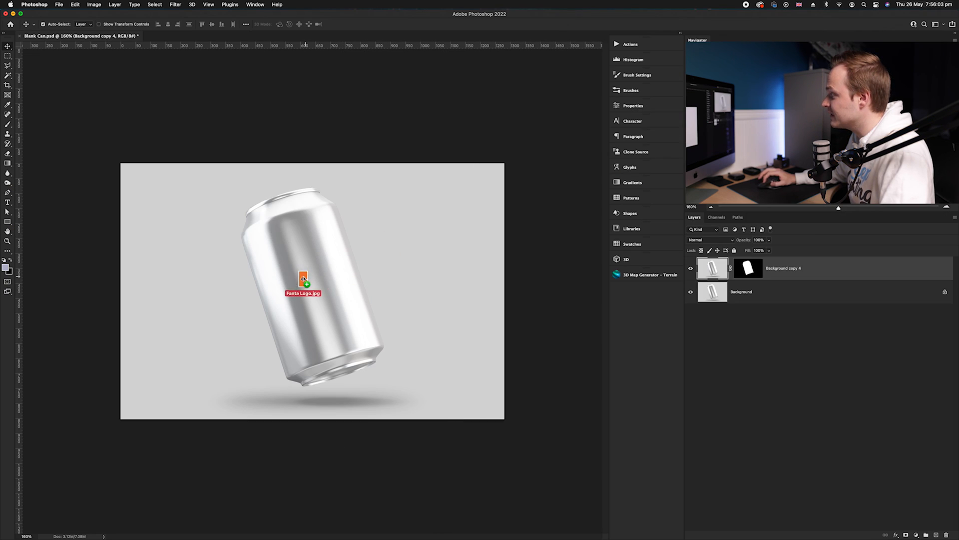
Step: Place Fanta Logo.jpg on the can document and commit it rotated to the can's tilt
{"action": "left_click", "coordinate": [304, 281]}
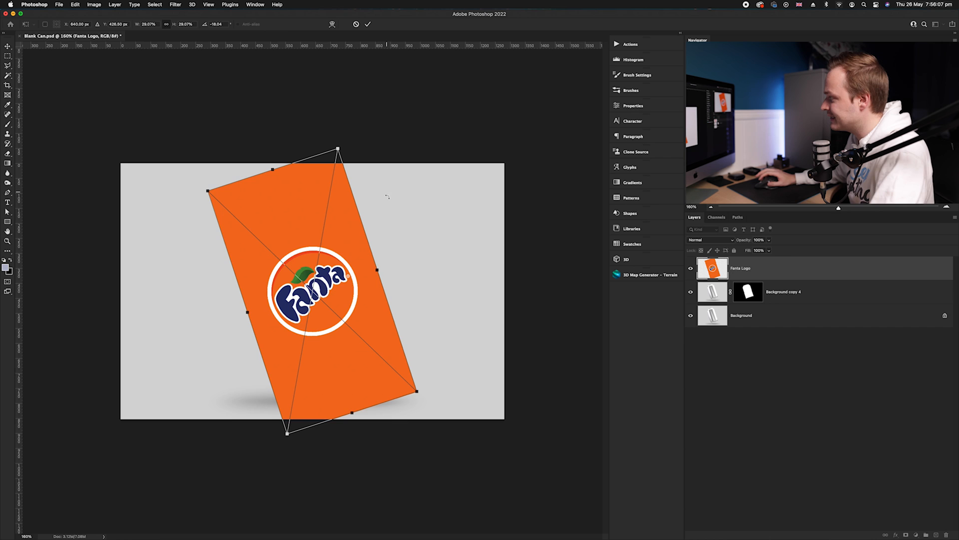
{"action": "left_click", "coordinate": [367, 24]}
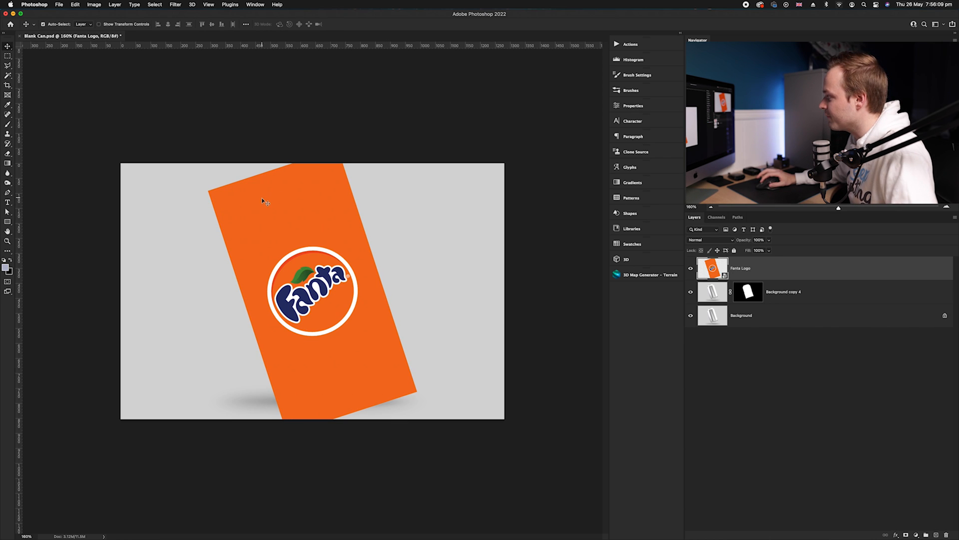
{"action": "mouse_move", "coordinate": [359, 258]}
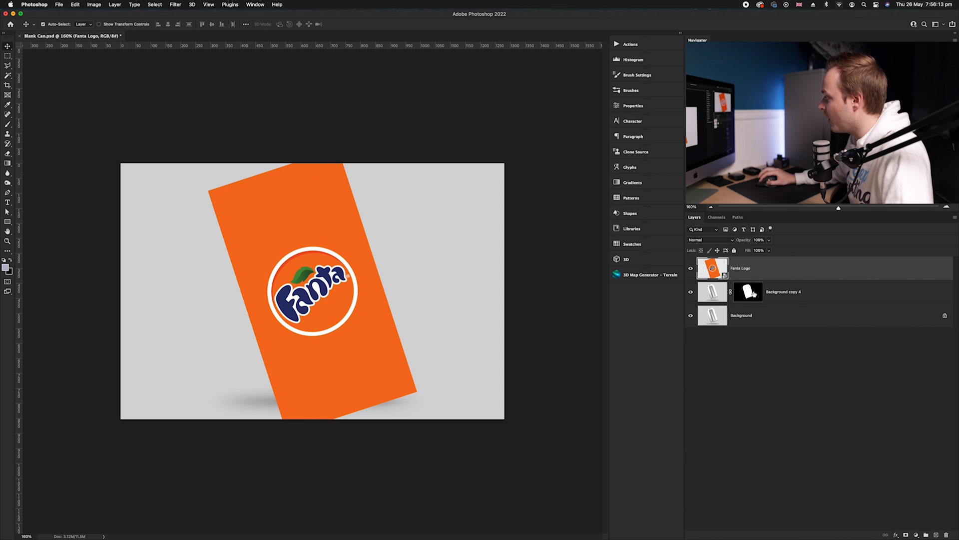
Step: Clip the Fanta Logo layer to the masked can layer and adjust its fit with Free Transform
{"action": "right_click", "coordinate": [712, 268]}
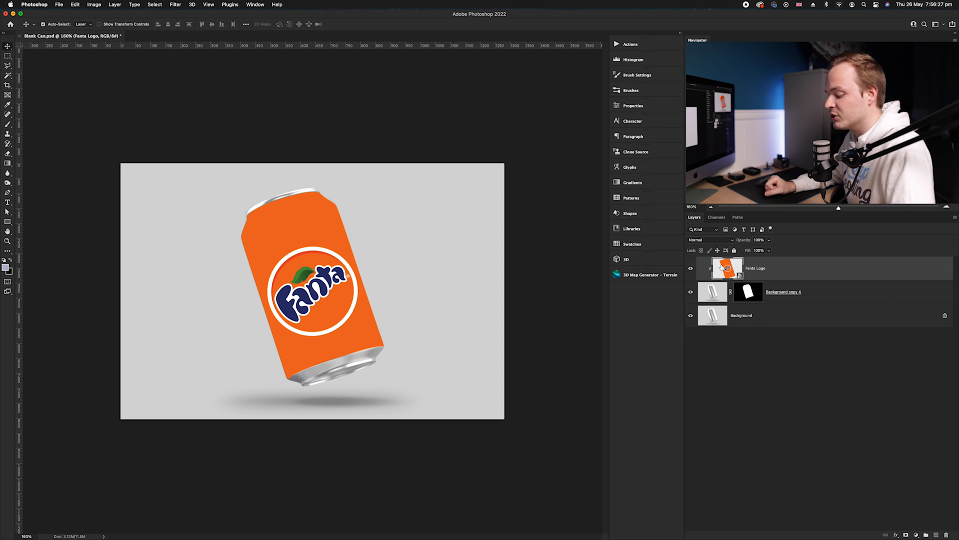
{"action": "key", "text": "cmd+t"}
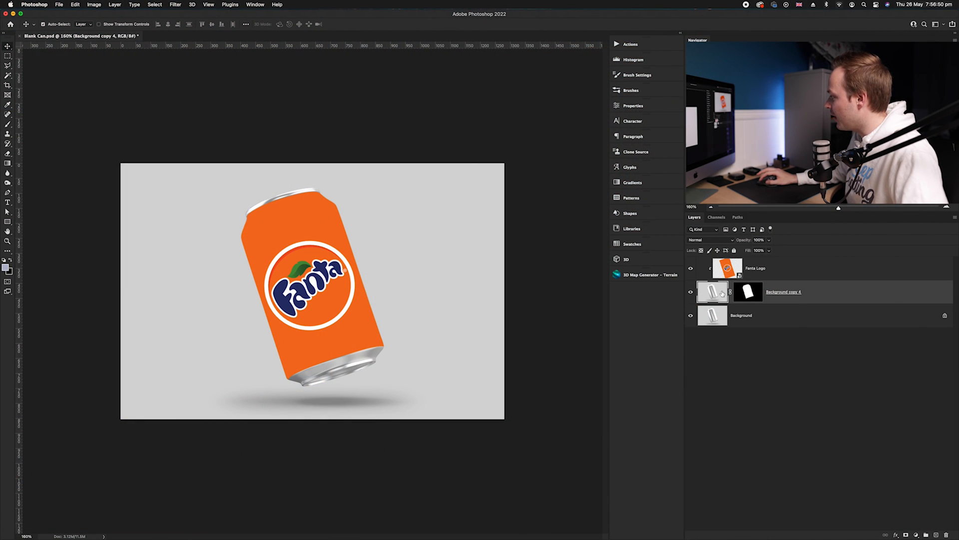
Step: Duplicate the Background copy 4 can layer and stack a copy above Fanta Logo
{"action": "key", "text": "cmd+j"}
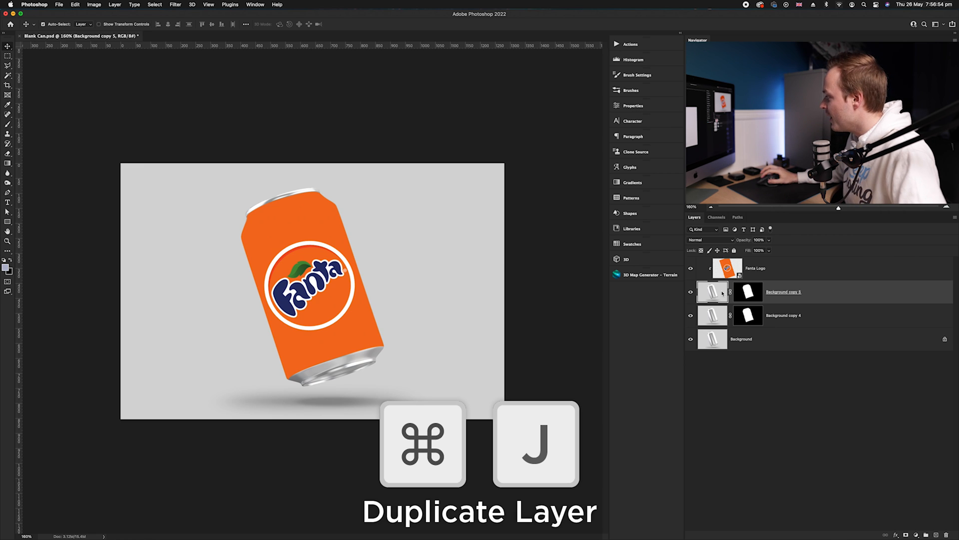
{"action": "left_click", "coordinate": [784, 315]}
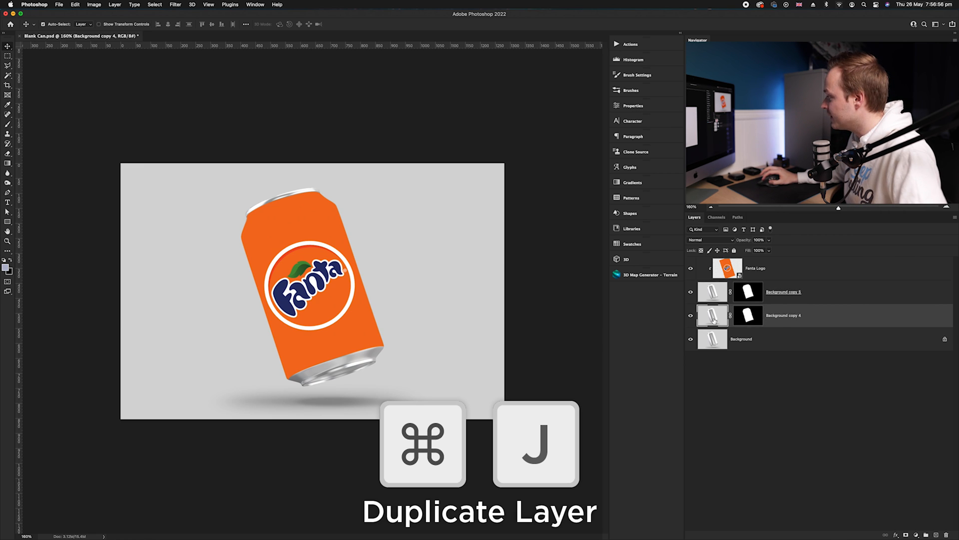
{"action": "key", "text": "cmd+j"}
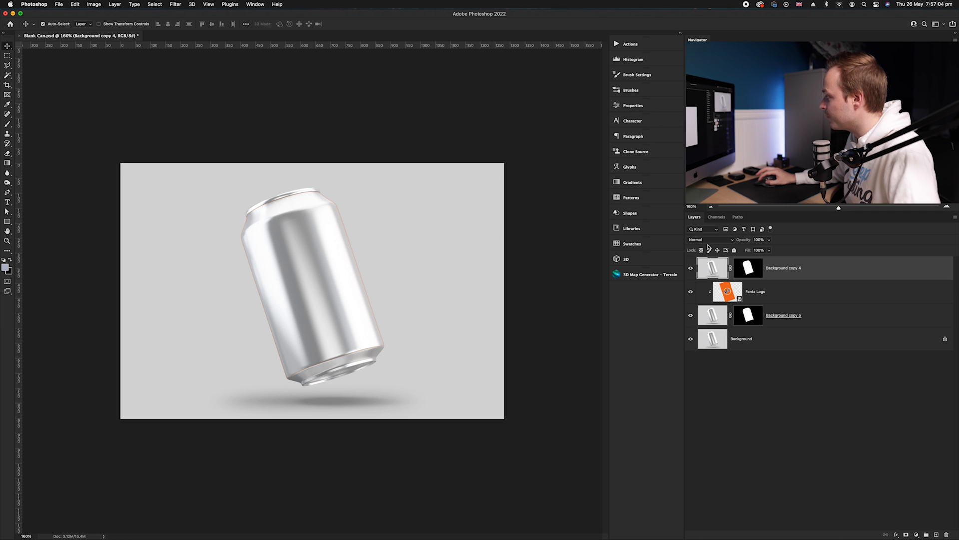
Step: Set the top can layer to Linear Burn and lower its Fill to about 81%
{"action": "left_click", "coordinate": [709, 239]}
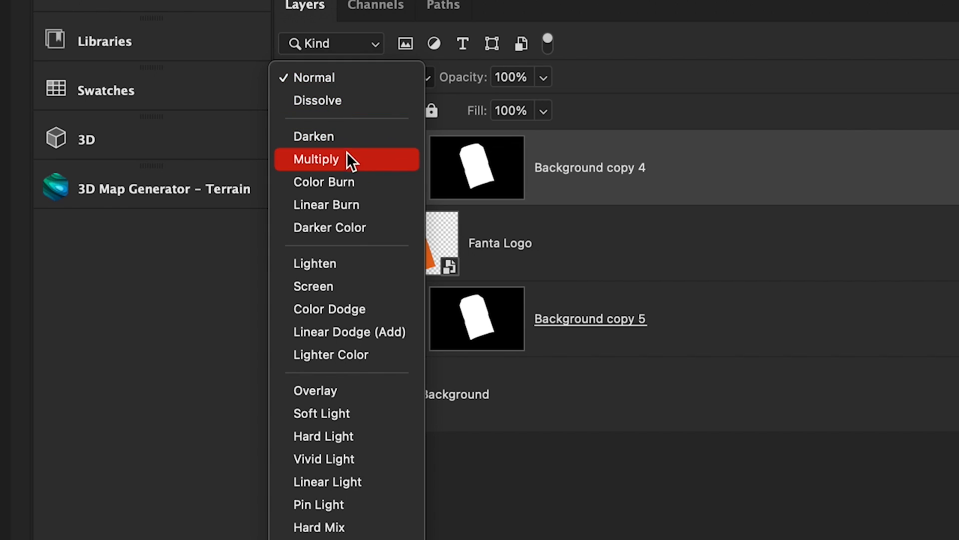
{"action": "left_click", "coordinate": [326, 204]}
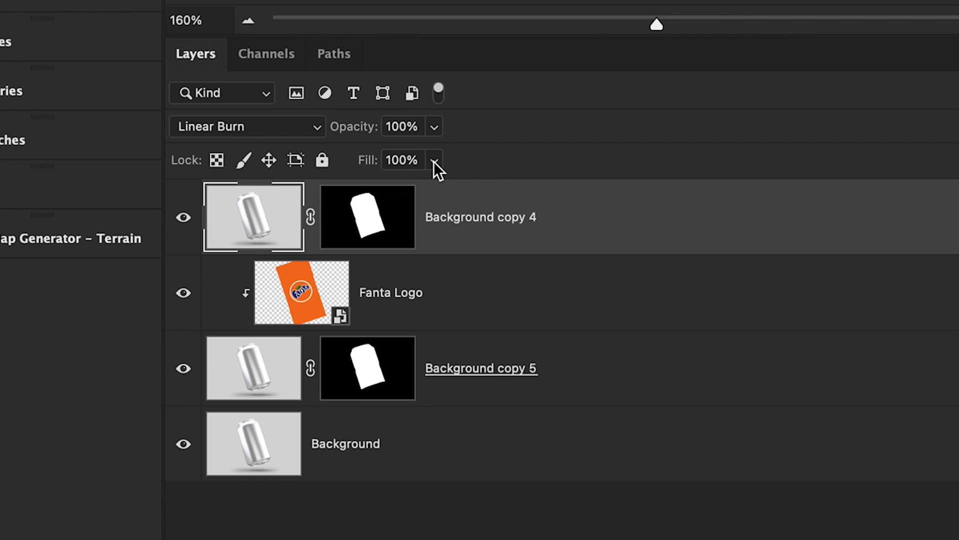
{"action": "left_click", "coordinate": [434, 159]}
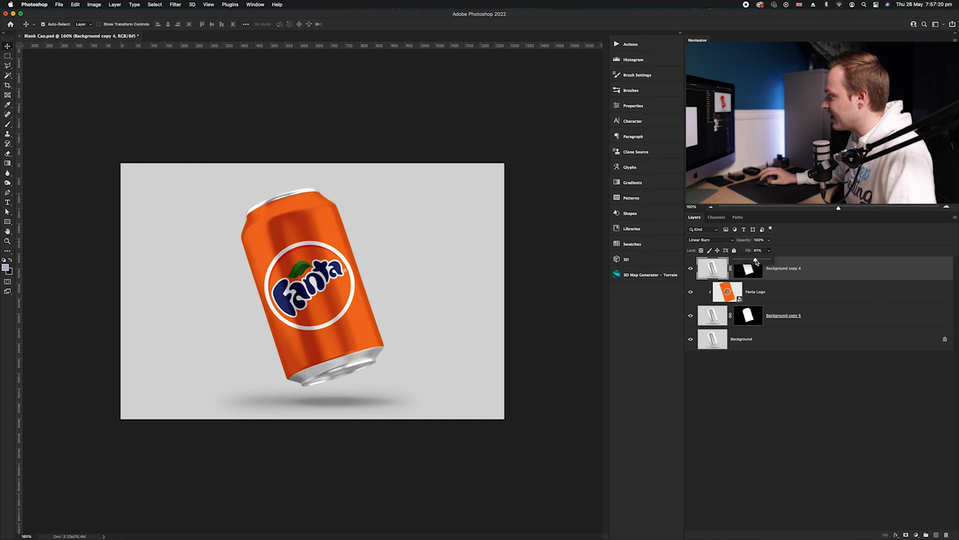
{"action": "triple_click", "coordinate": [757, 251]}
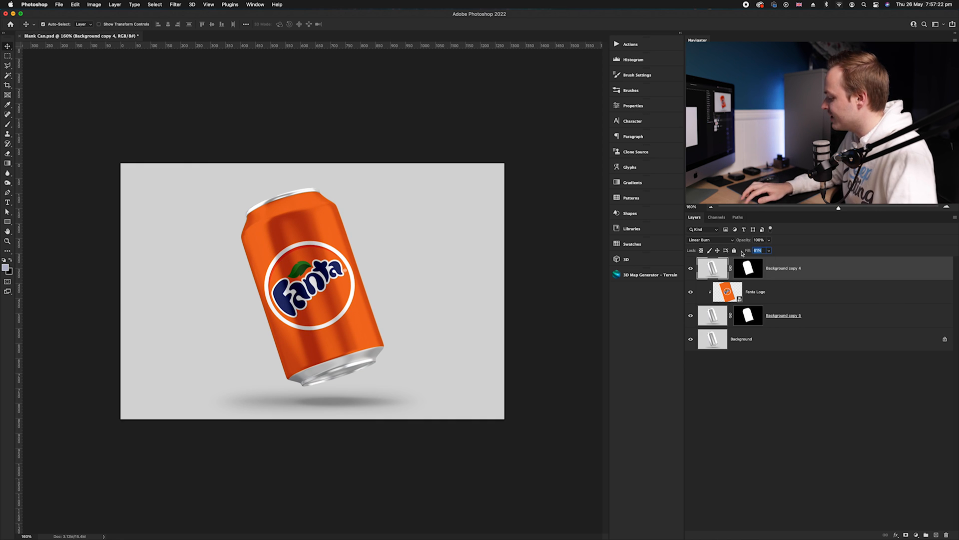